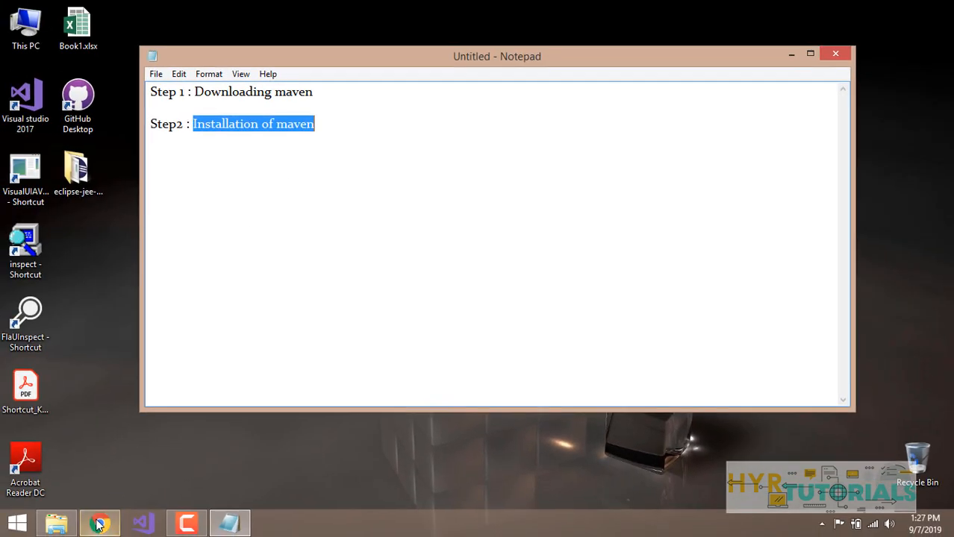
Search Google in Chrome for 'apache maven download' using the matching suggestion.
{"action": "left_click", "coordinate": [99, 523]}
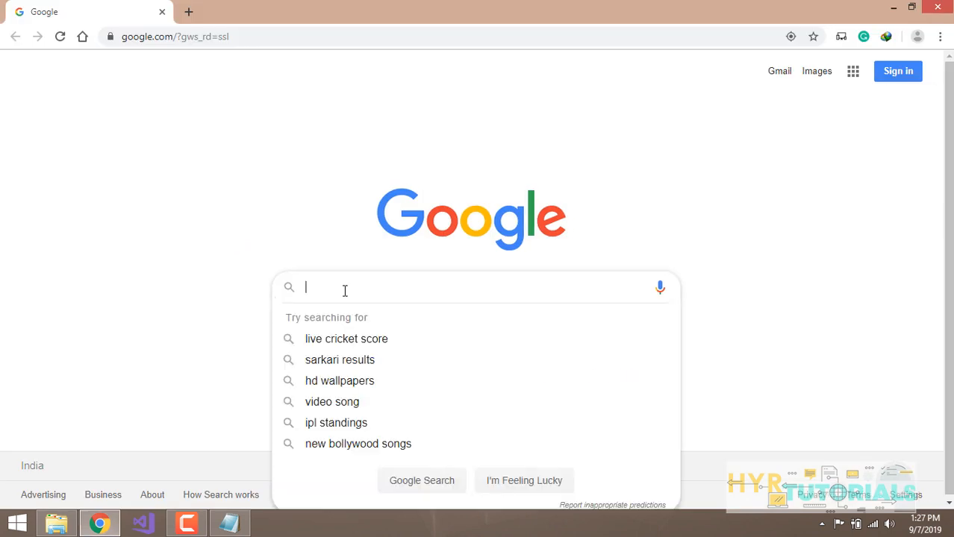
{"action": "type", "text": "apache"}
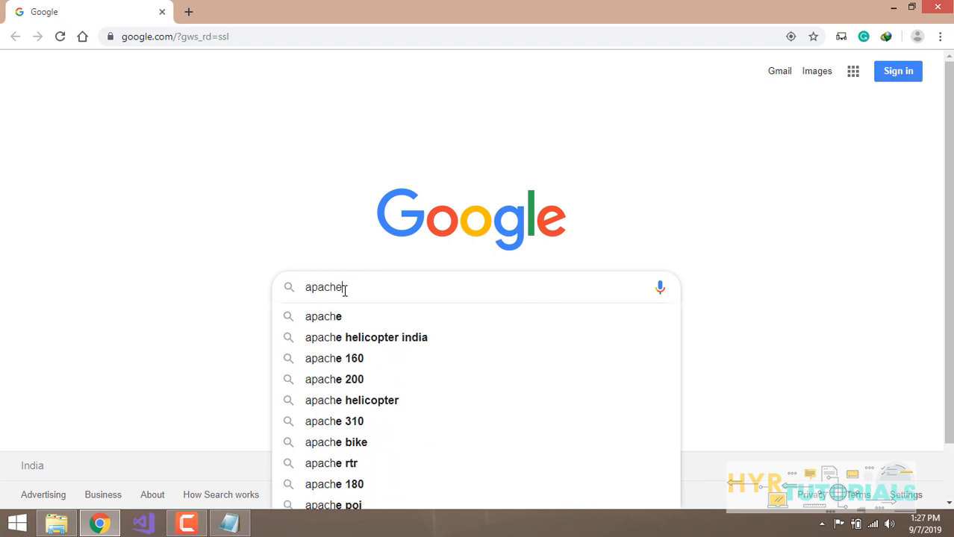
{"action": "type", "text": "m"}
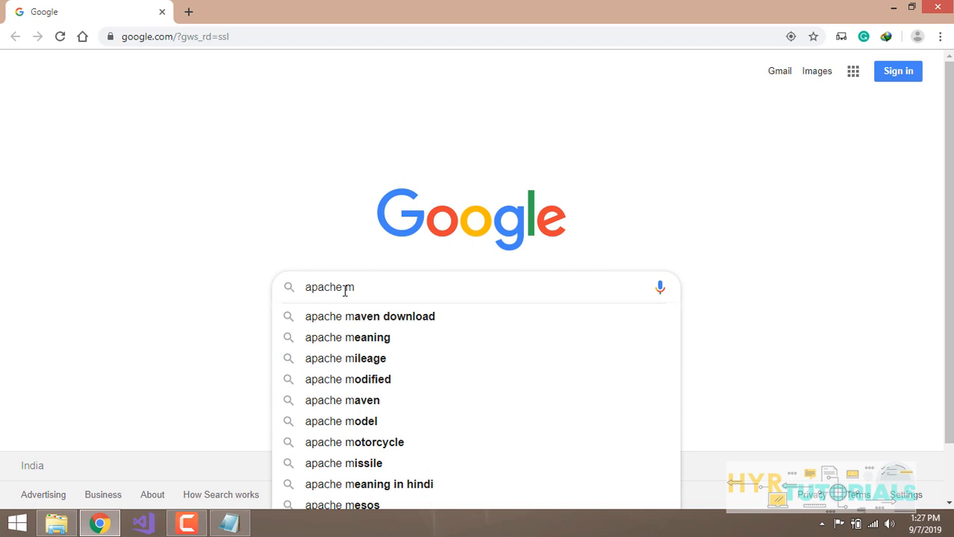
{"action": "type", "text": "aven dow"}
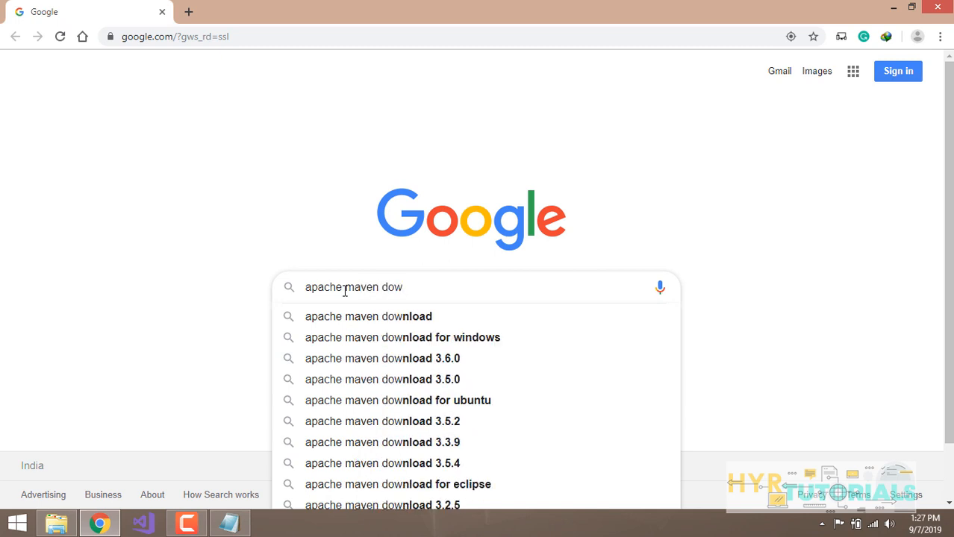
{"action": "left_click", "coordinate": [367, 317]}
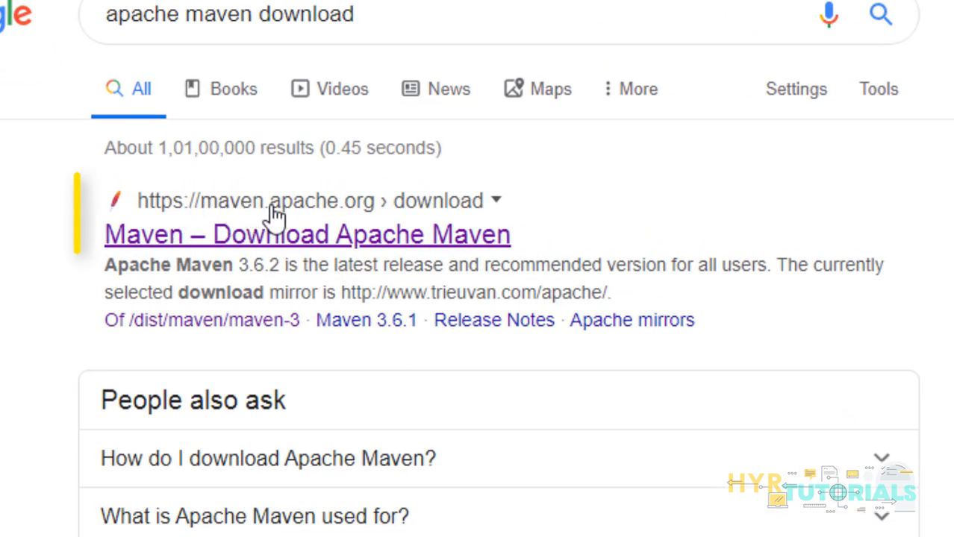
{"action": "mouse_move", "coordinate": [403, 216]}
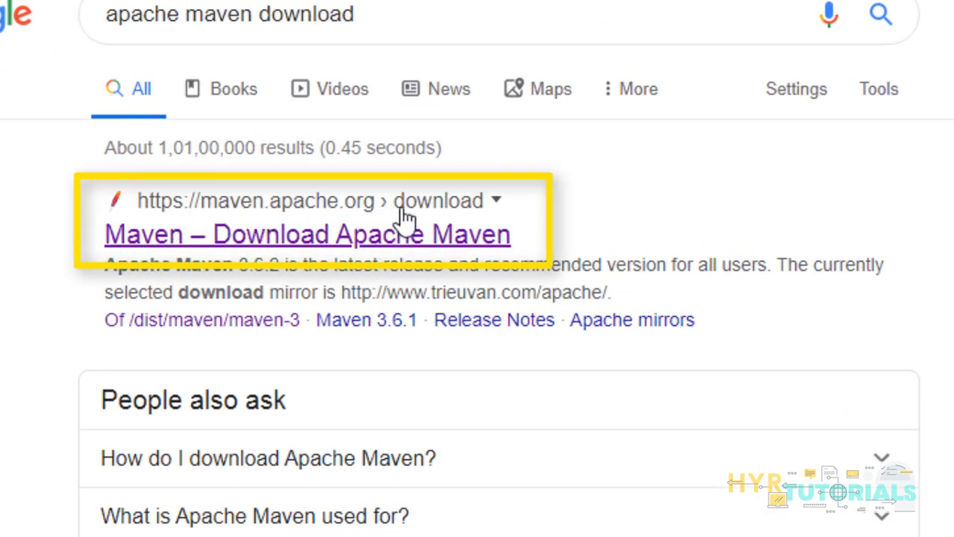
{"action": "mouse_move", "coordinate": [471, 216]}
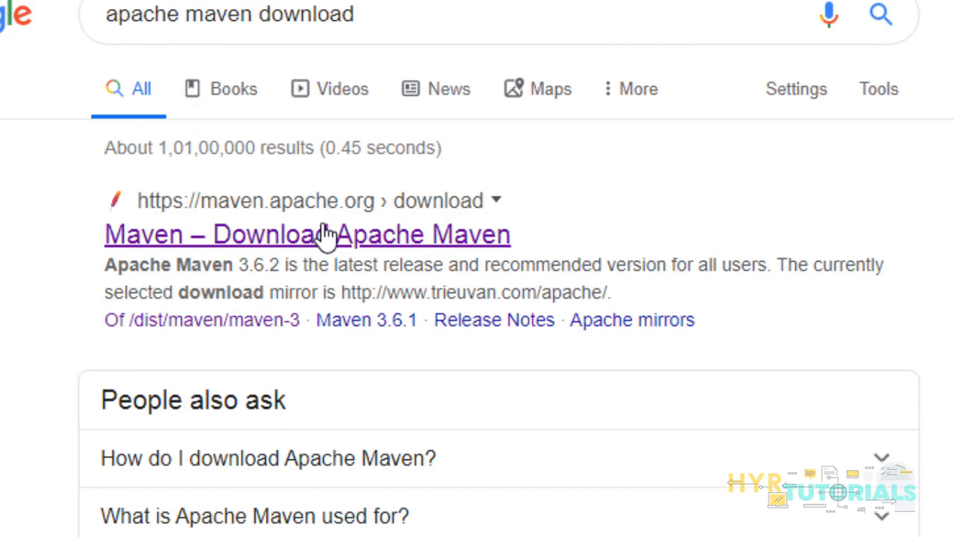
View the Maven 3.6.2 download page, scrolling through Files to Previous Releases.
{"action": "left_click", "coordinate": [308, 232]}
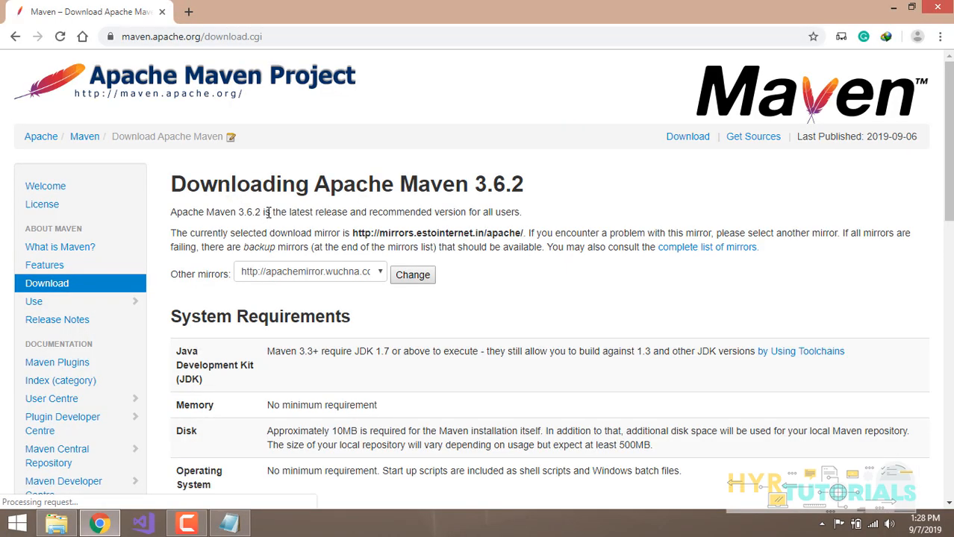
{"action": "scroll", "scroll_direction": "down", "scroll_amount": 3}
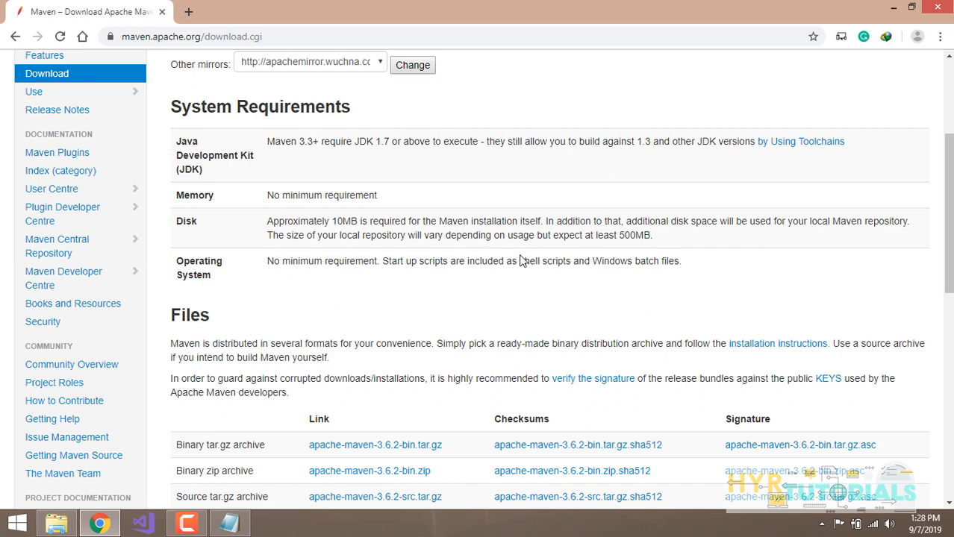
{"action": "scroll", "scroll_direction": "down", "scroll_amount": 3}
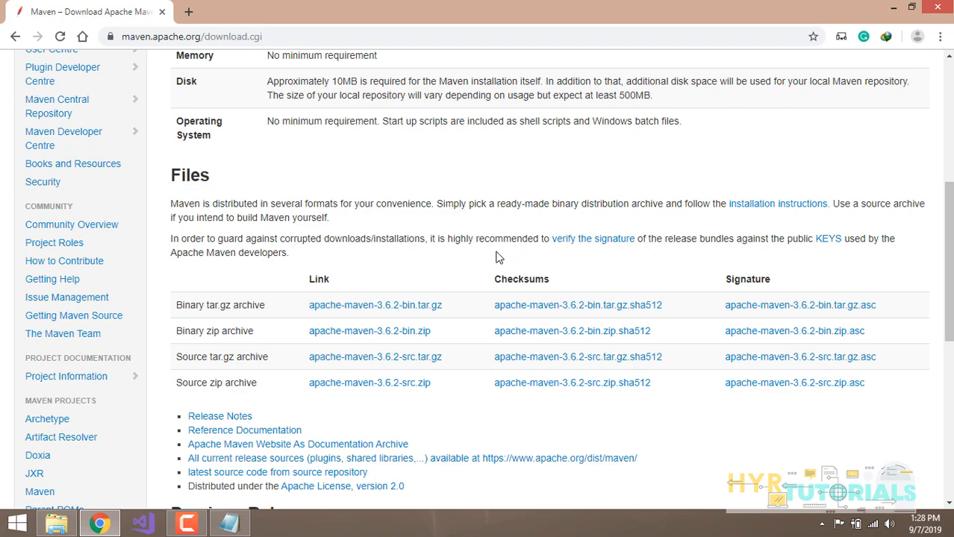
{"action": "mouse_move", "coordinate": [396, 287]}
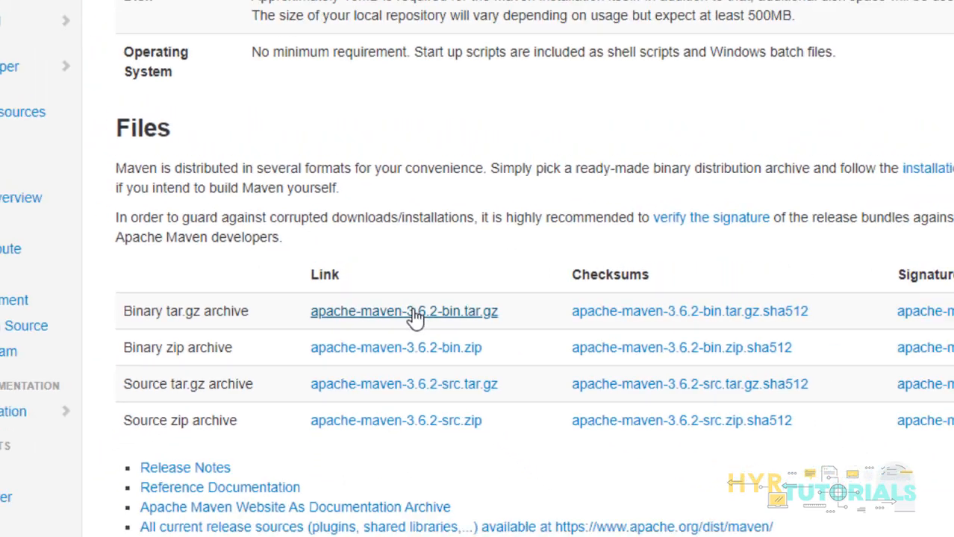
{"action": "scroll", "scroll_direction": "down", "scroll_amount": 3}
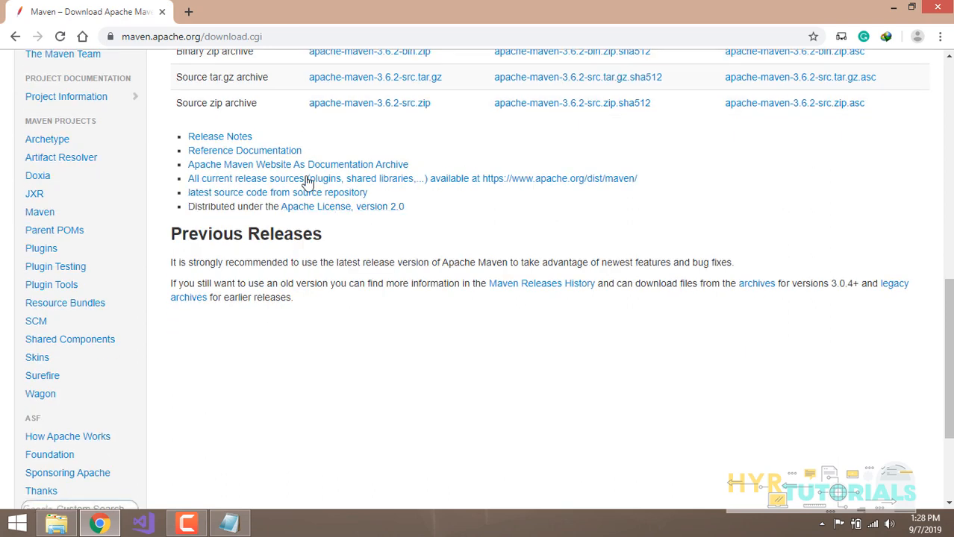
{"action": "scroll", "scroll_direction": "up", "scroll_amount": 3}
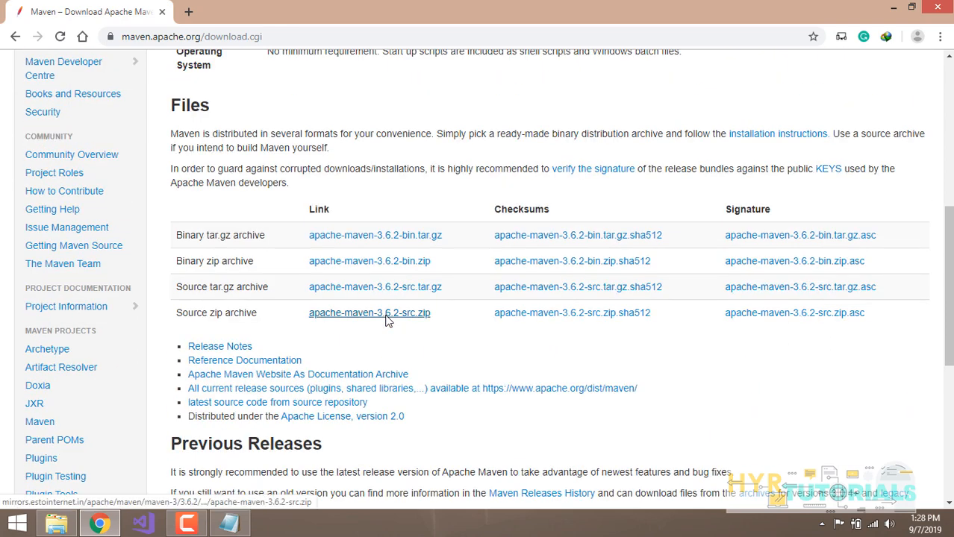
{"action": "mouse_move", "coordinate": [369, 314]}
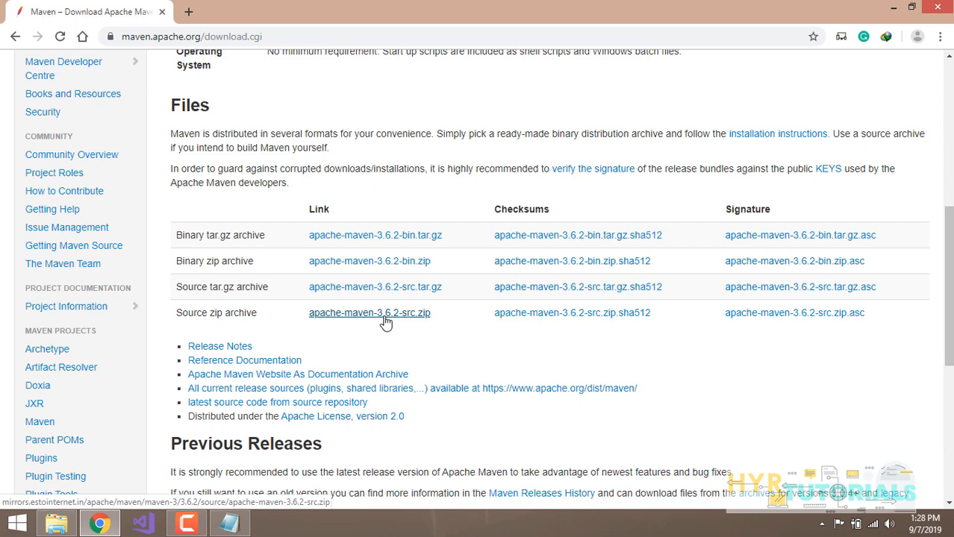
{"action": "scroll", "scroll_direction": "down", "scroll_amount": 3}
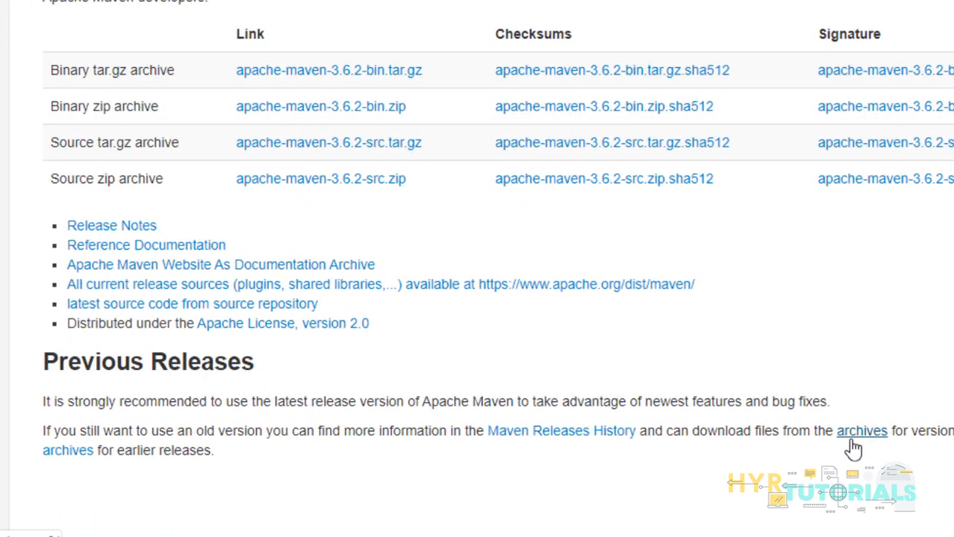
{"action": "mouse_move", "coordinate": [872, 439]}
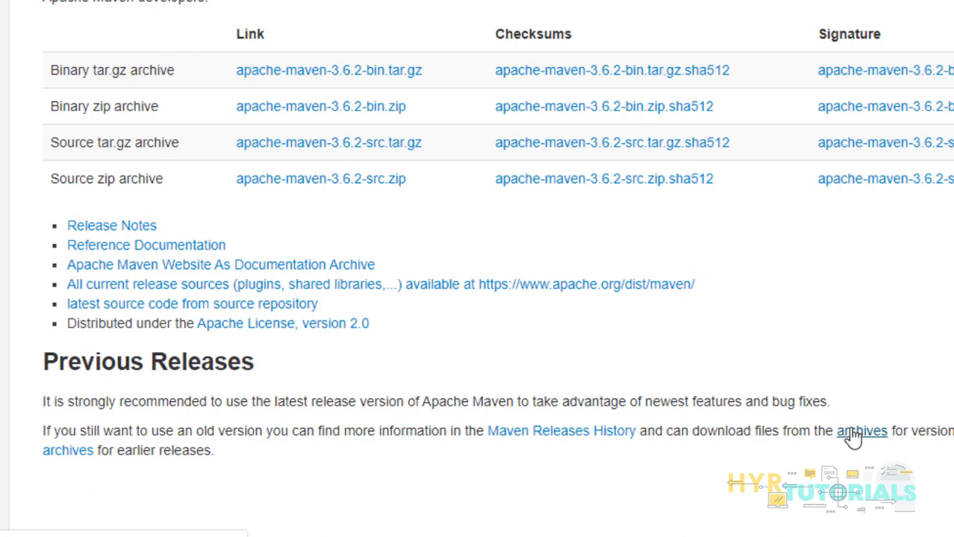
{"action": "left_click", "coordinate": [862, 430]}
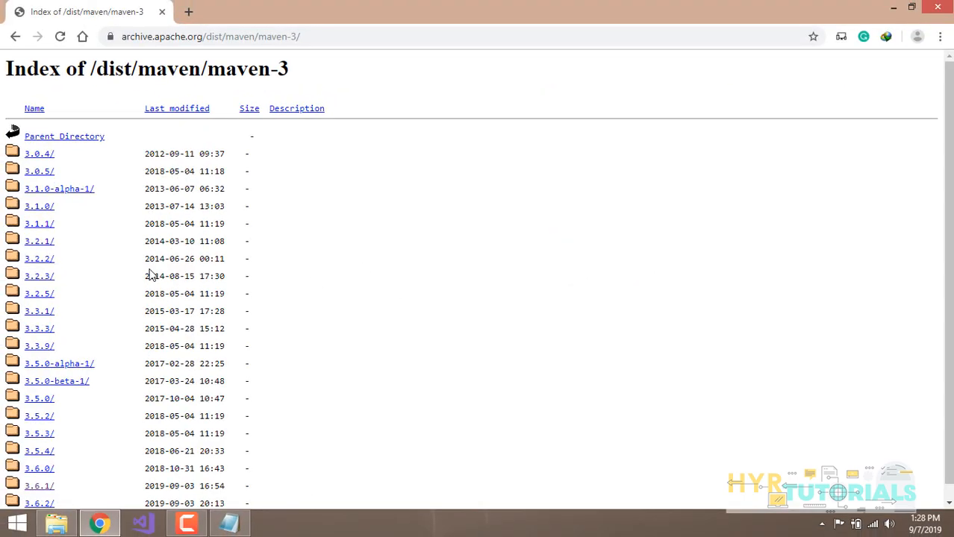
{"action": "mouse_move", "coordinate": [39, 258]}
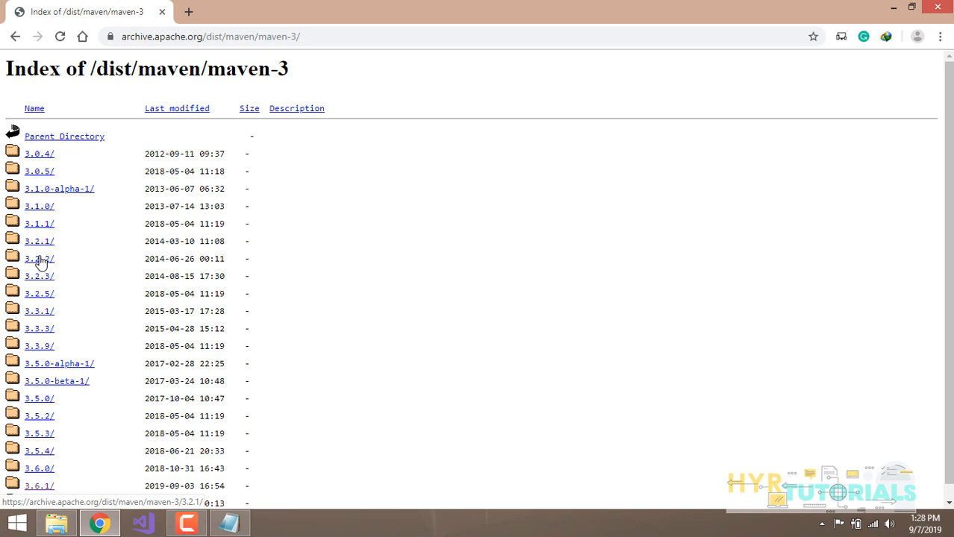
{"action": "scroll", "scroll_direction": "down", "scroll_amount": 3}
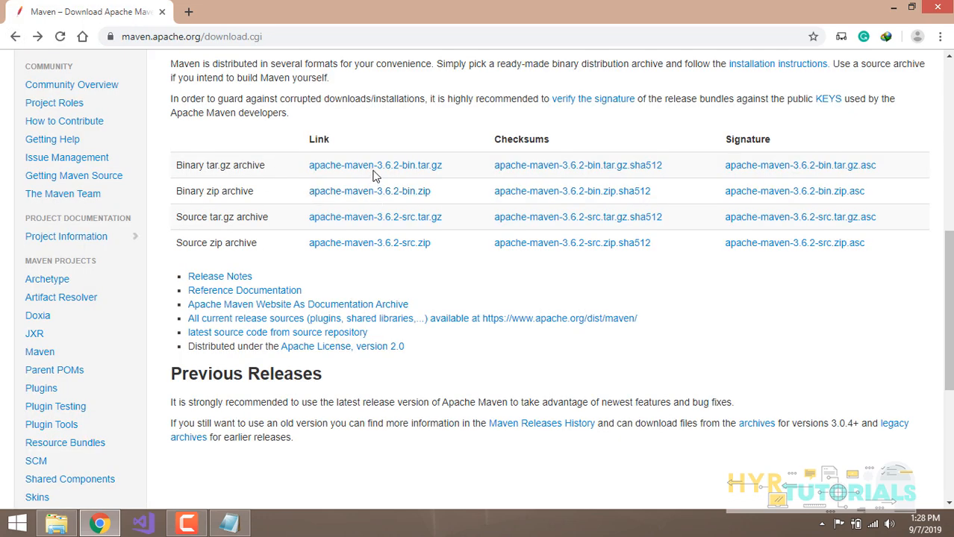
{"action": "mouse_move", "coordinate": [343, 133]}
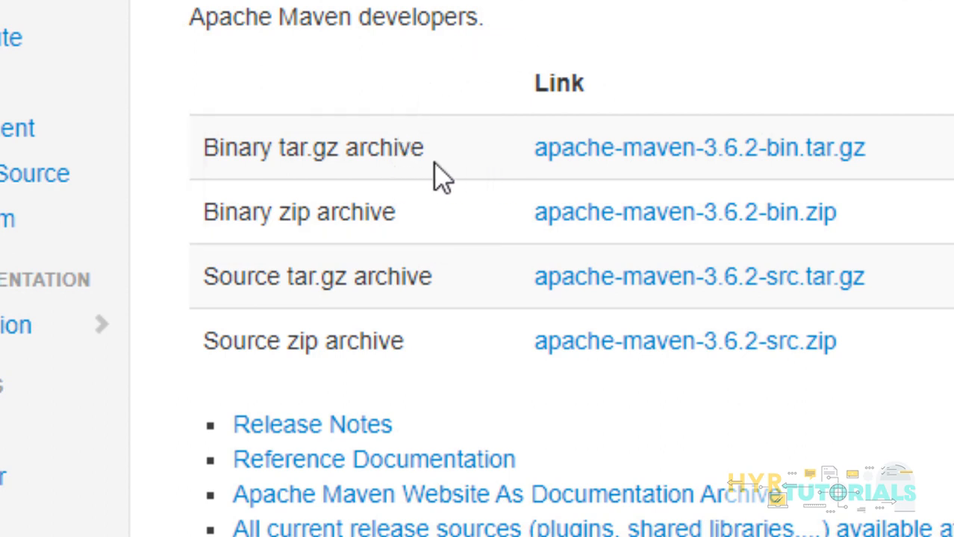
{"action": "mouse_move", "coordinate": [387, 144]}
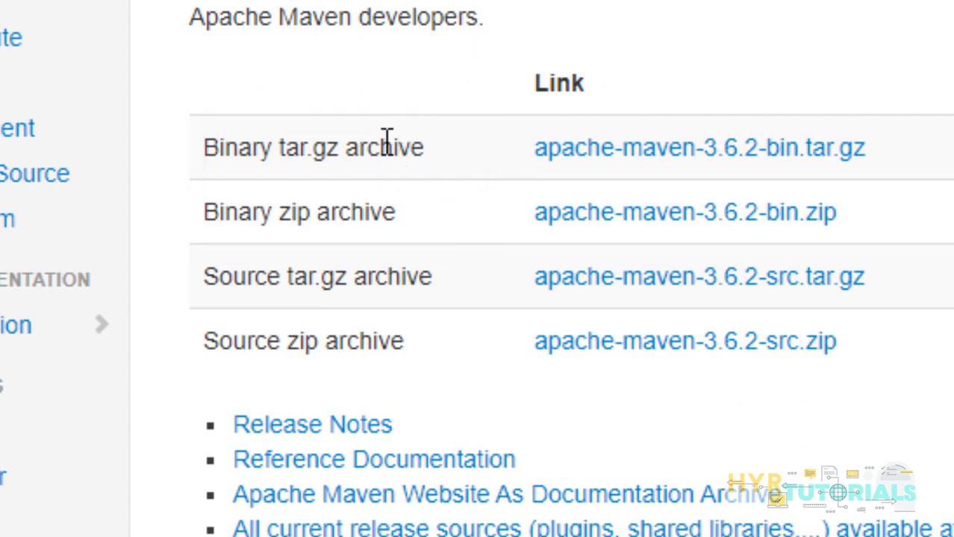
{"action": "mouse_move", "coordinate": [309, 163]}
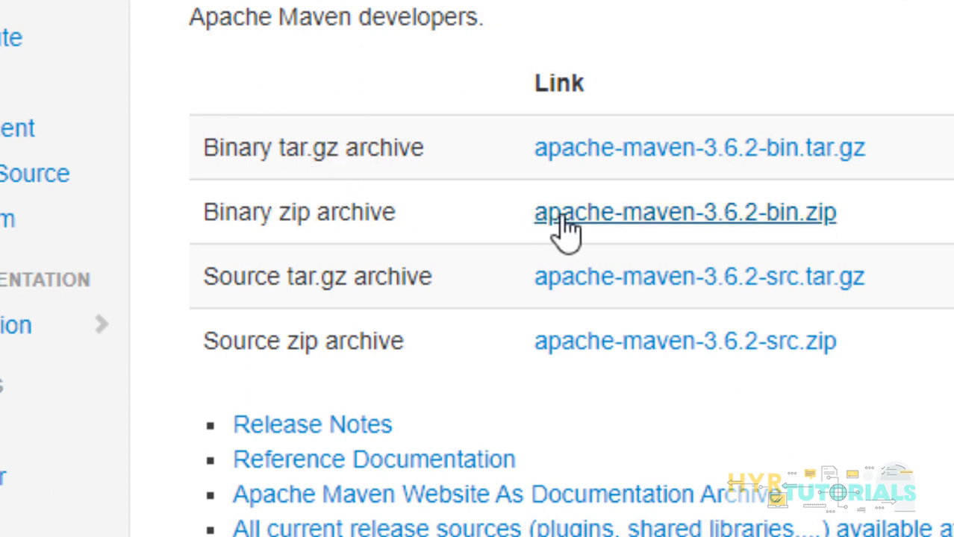
{"action": "mouse_move", "coordinate": [624, 224]}
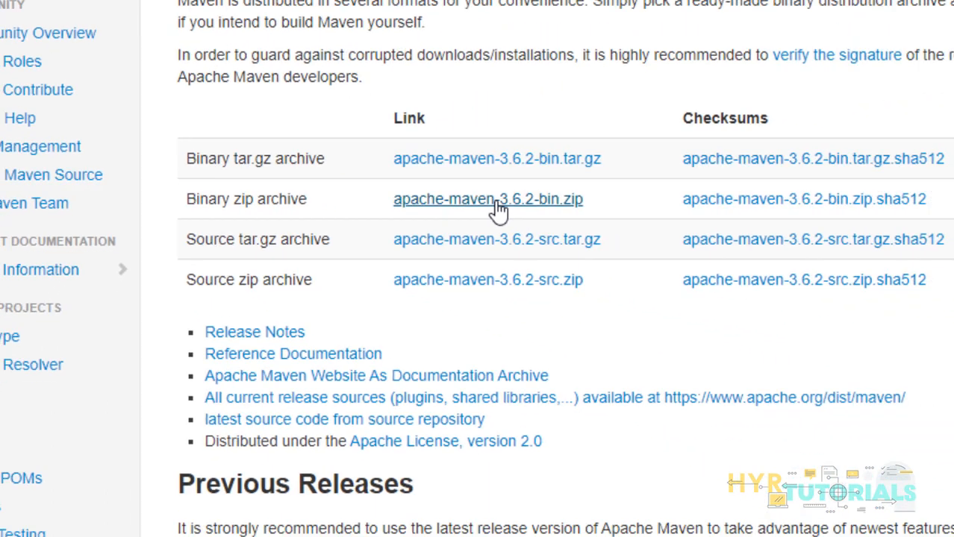
Download apache-maven-3.6.2-bin.zip with IDM and show it in Downloads\Compressed.
{"action": "left_click", "coordinate": [488, 198]}
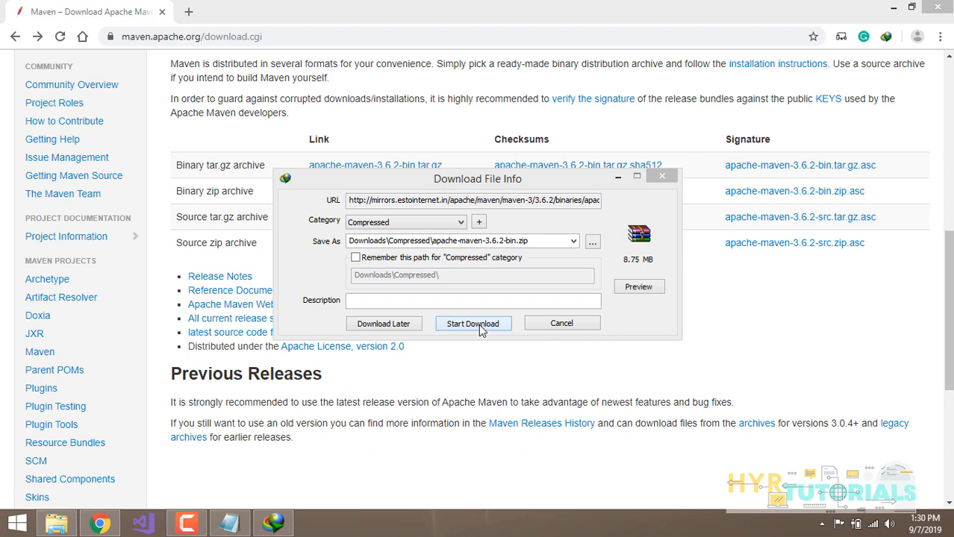
{"action": "left_click", "coordinate": [471, 323]}
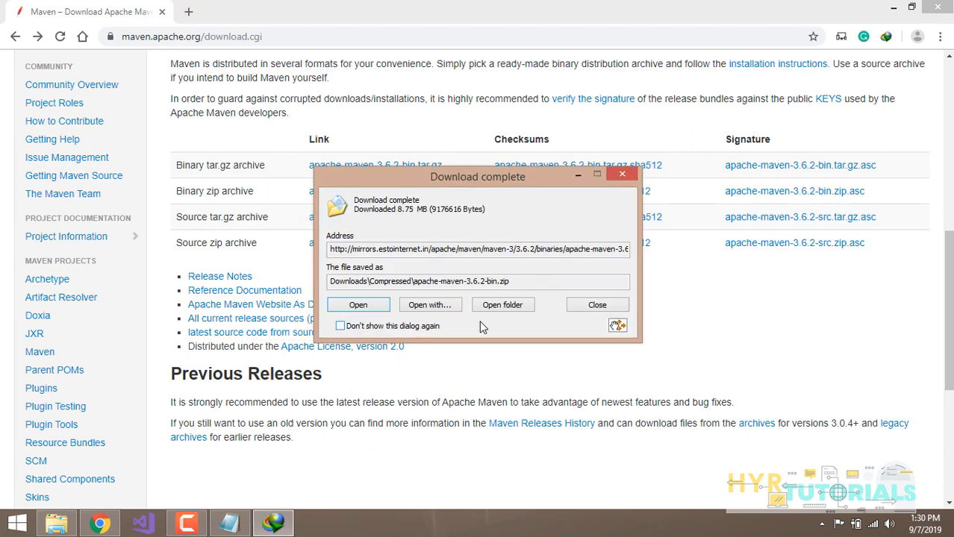
{"action": "left_click", "coordinate": [597, 305]}
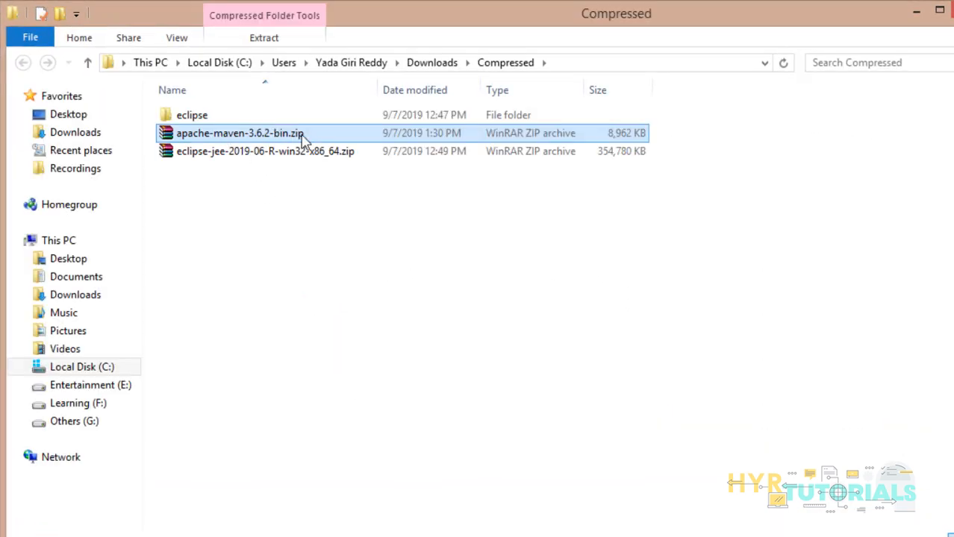
{"action": "mouse_move", "coordinate": [298, 137]}
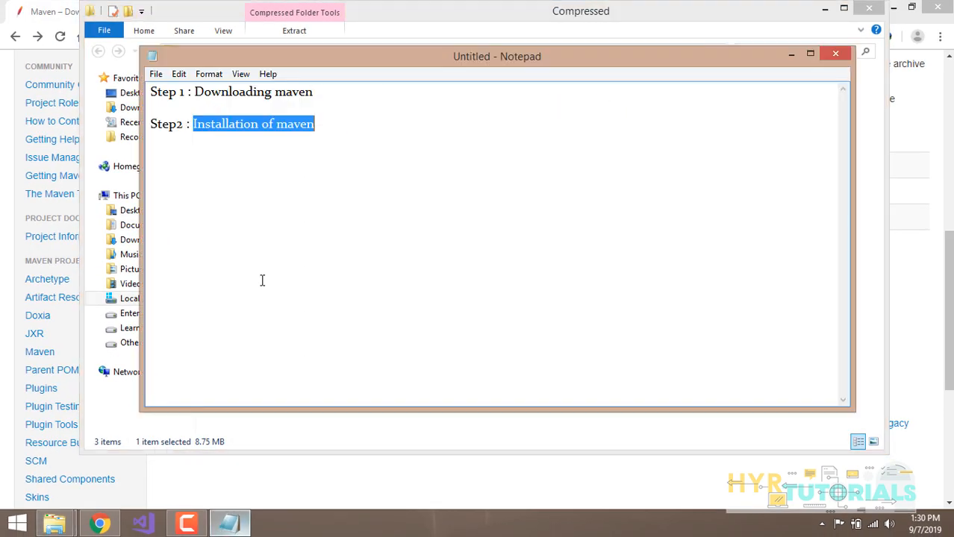
Note under Step 2 in Notepad that Maven installation is '-unzip - set env var'.
{"action": "left_click", "coordinate": [809, 53]}
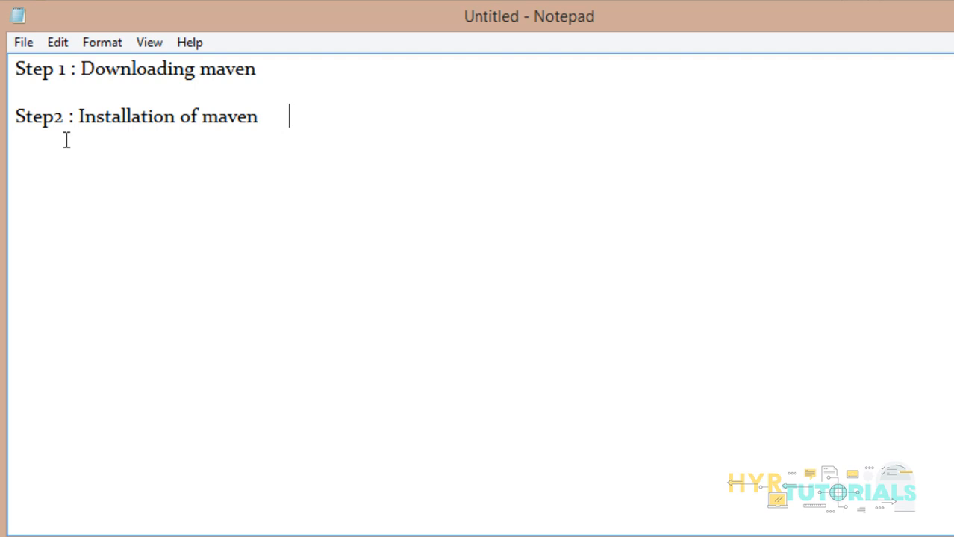
{"action": "type", "text": "-unzip -"}
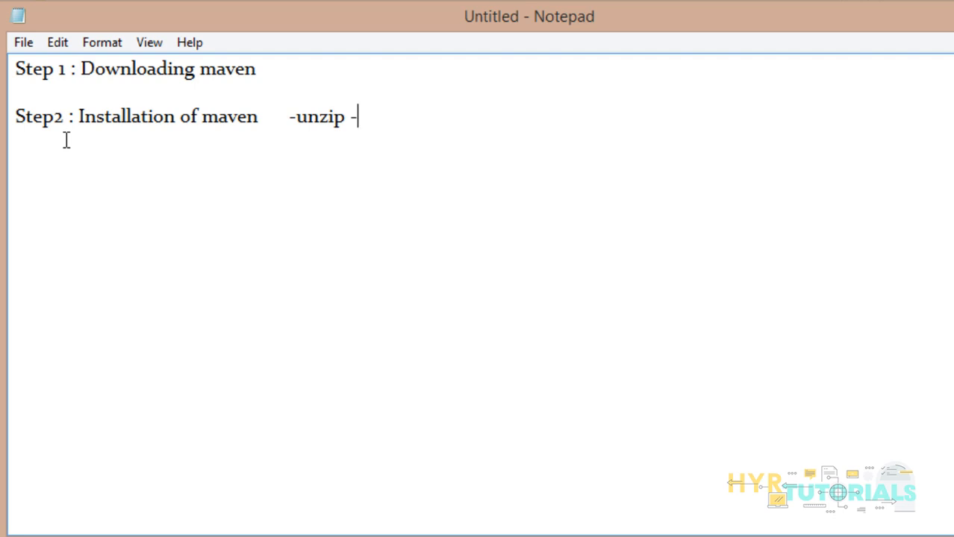
{"action": "type", "text": "set"}
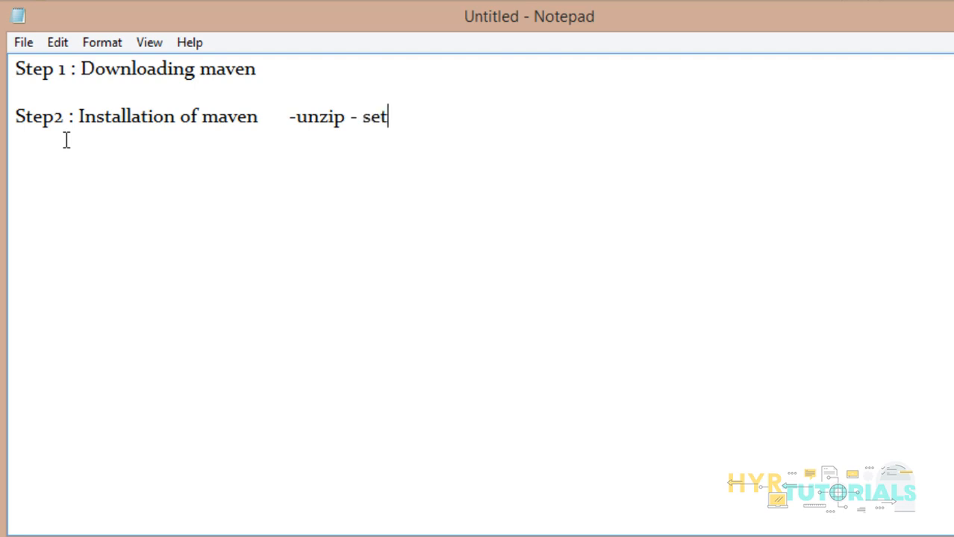
{"action": "type", "text": "env"}
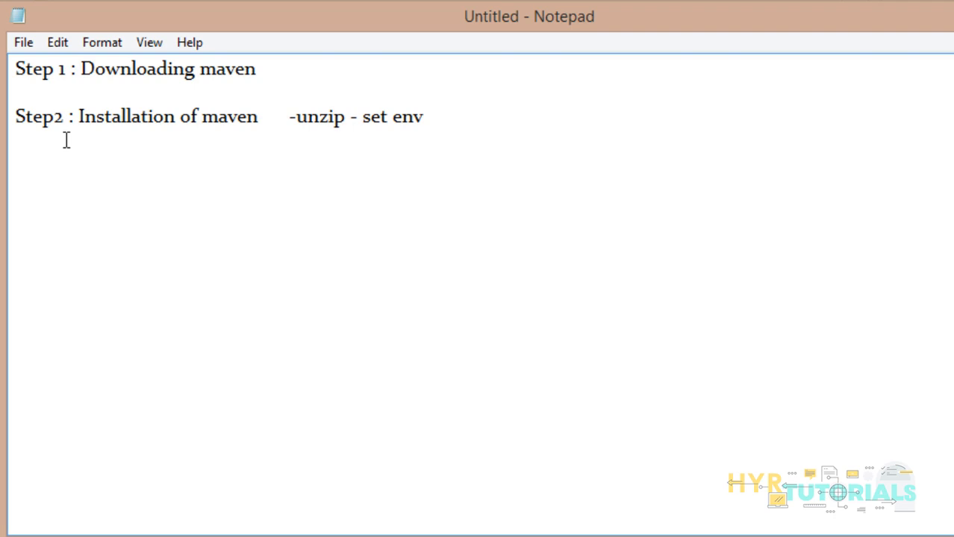
{"action": "type", "text": "var"}
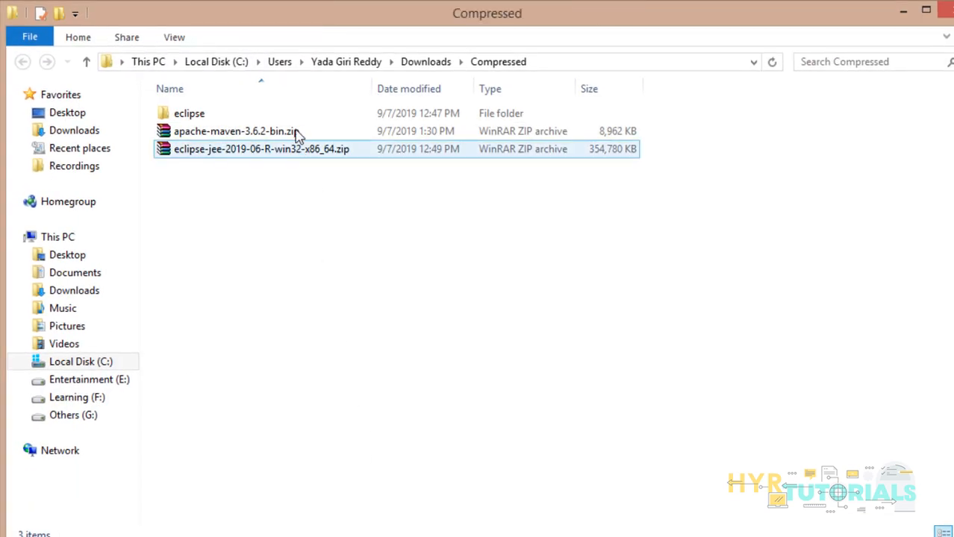
Extract the zip to apache-maven-3.6.2-bin\ and select the apache-maven-3.6.2 folder inside.
{"action": "right_click", "coordinate": [236, 132]}
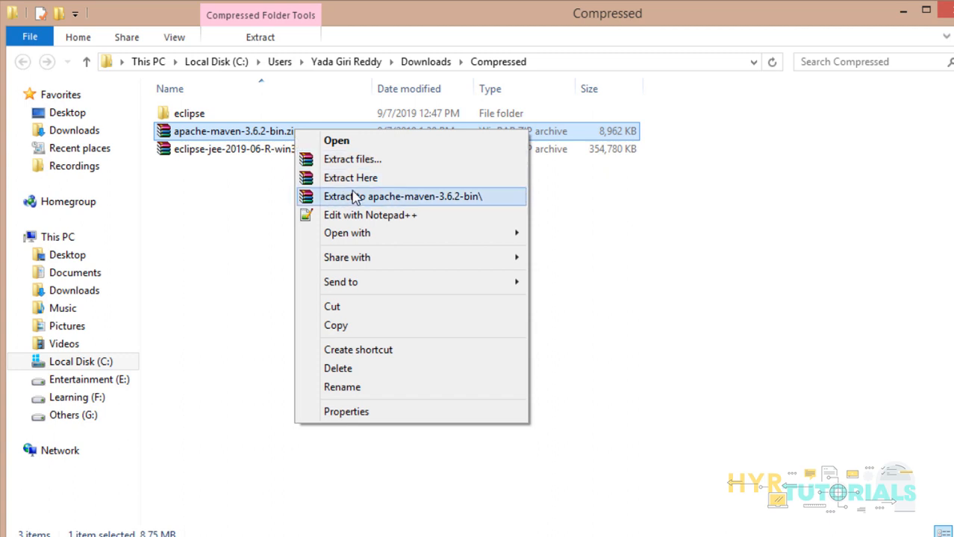
{"action": "left_click", "coordinate": [403, 197]}
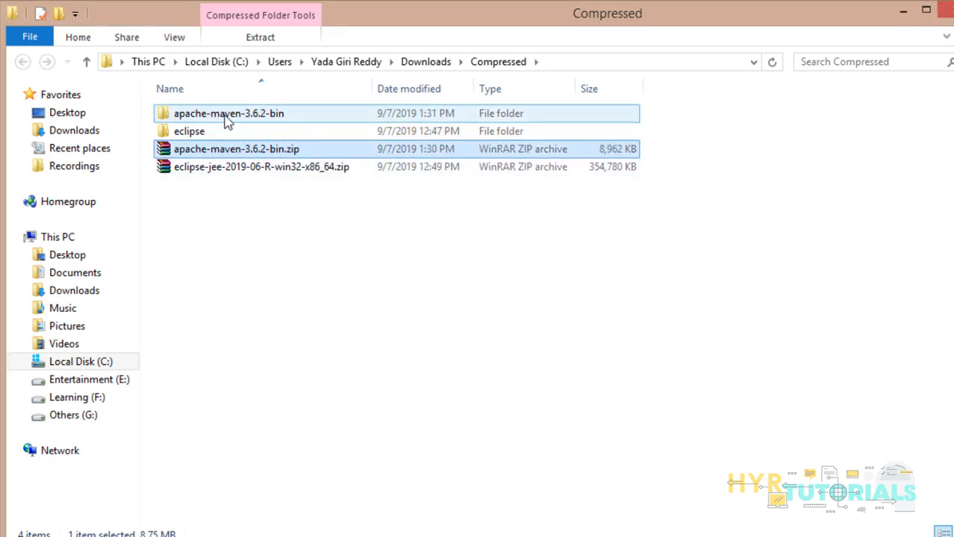
{"action": "double_click", "coordinate": [228, 113]}
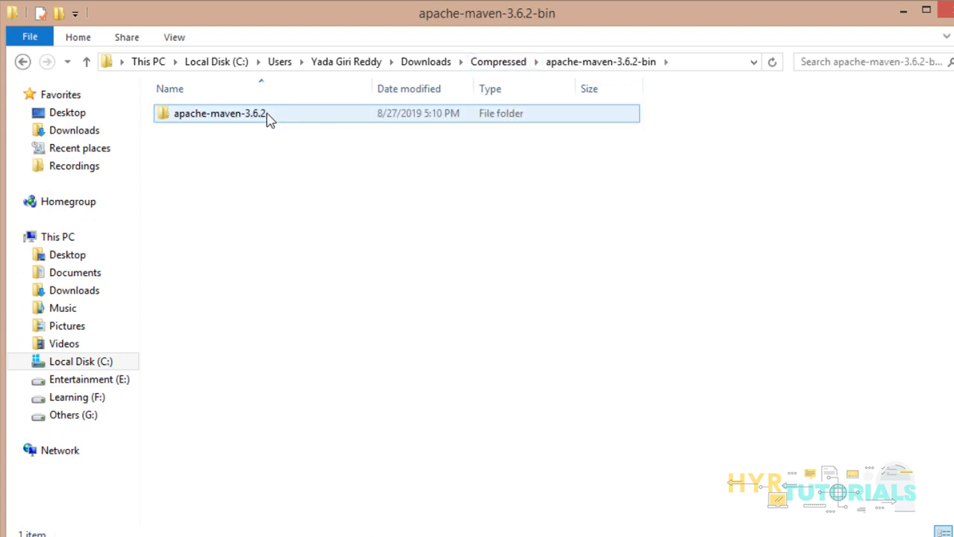
{"action": "left_click", "coordinate": [219, 113]}
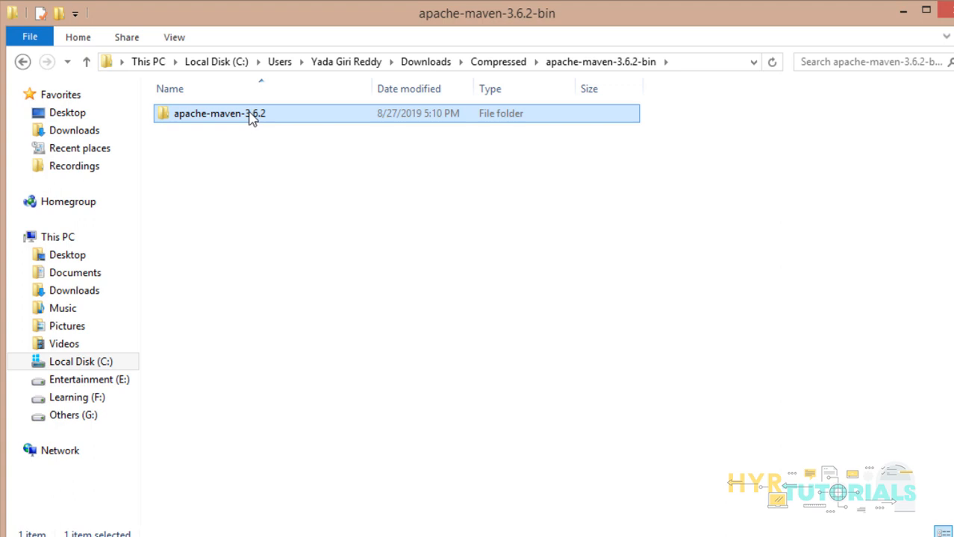
Move apache-maven-3.6.2 into C:\Program Files with admin permission and view its contents.
{"action": "left_click", "coordinate": [73, 289]}
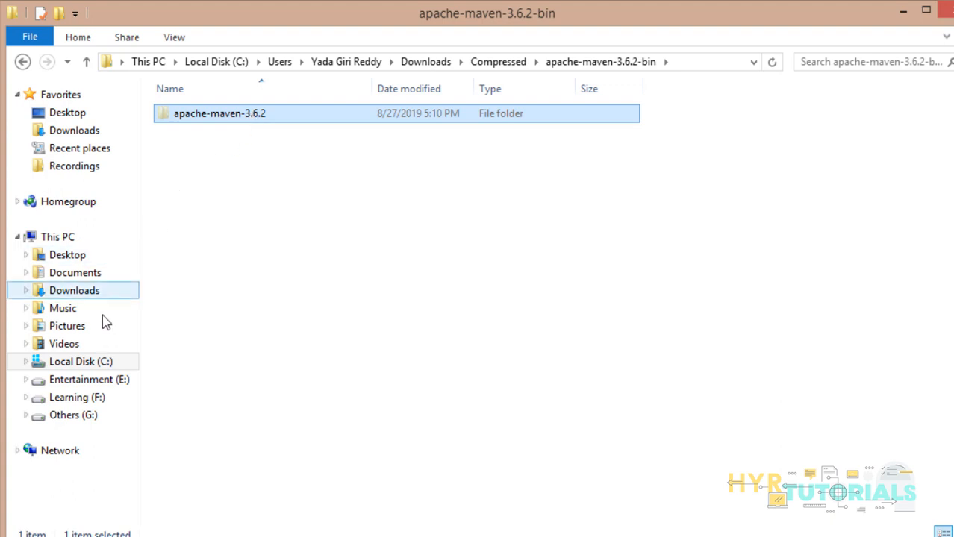
{"action": "left_click", "coordinate": [81, 361]}
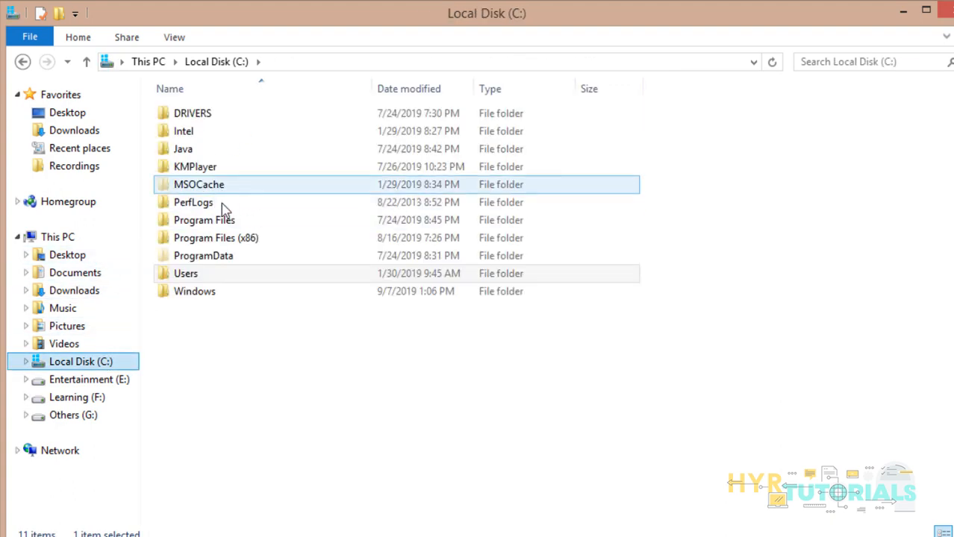
{"action": "double_click", "coordinate": [203, 220]}
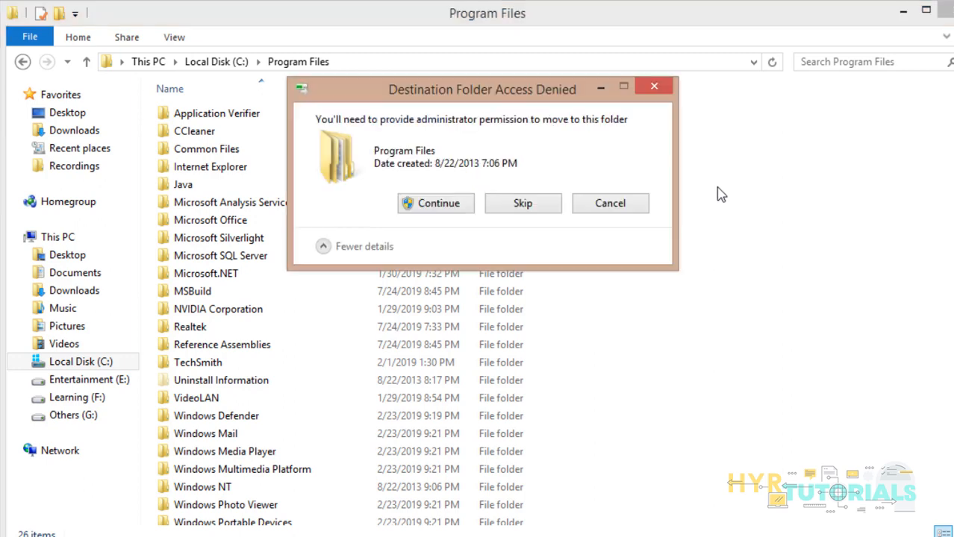
{"action": "left_click", "coordinate": [436, 203]}
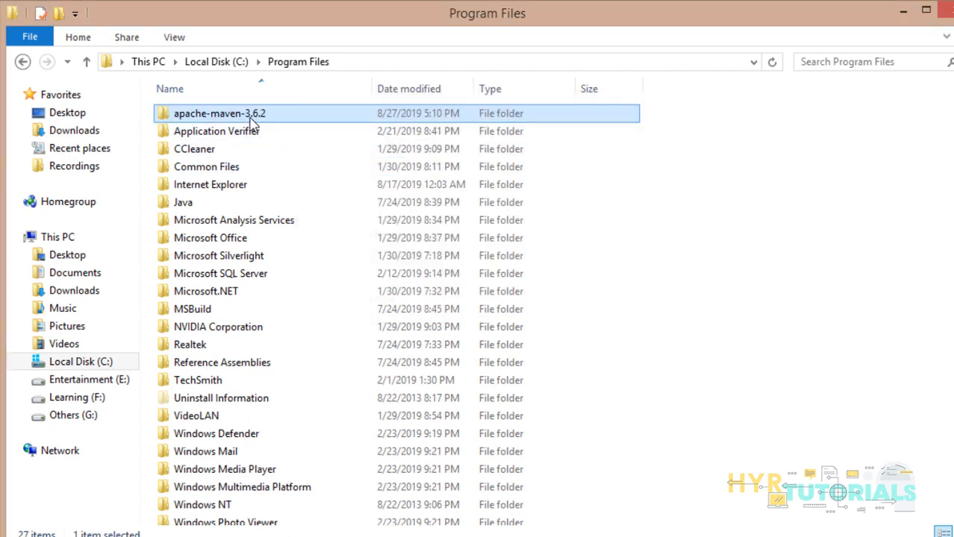
{"action": "double_click", "coordinate": [220, 114]}
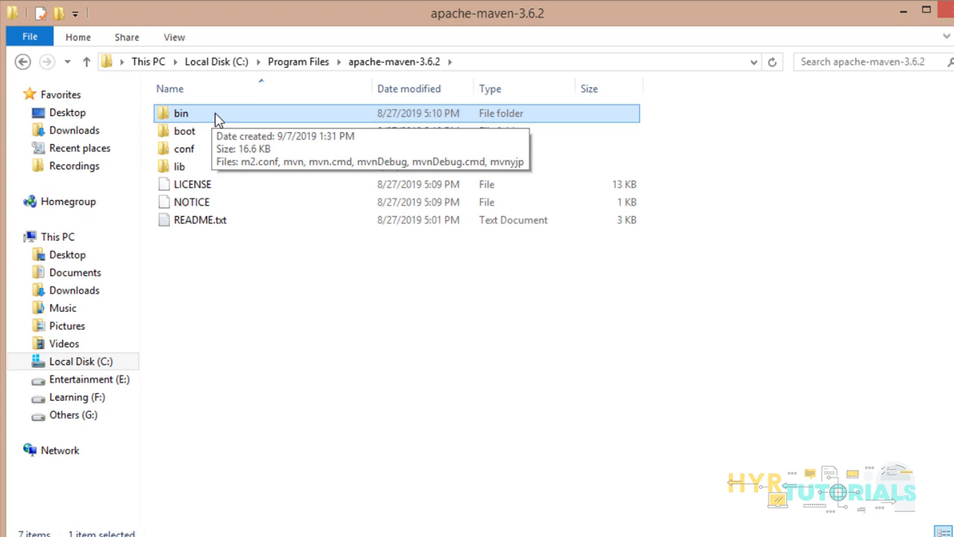
Look into Maven's bin folder, then show This PC's System properties.
{"action": "double_click", "coordinate": [182, 114]}
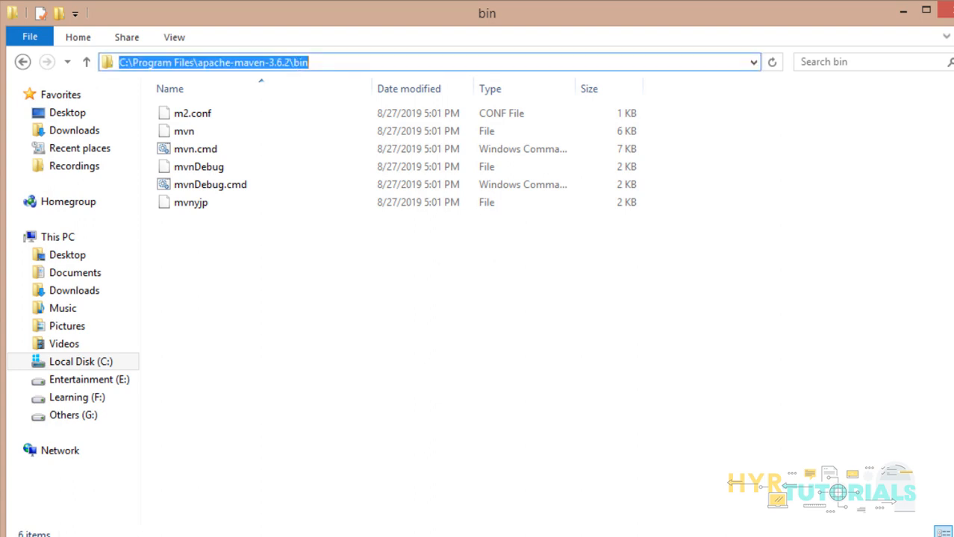
{"action": "right_click", "coordinate": [57, 236]}
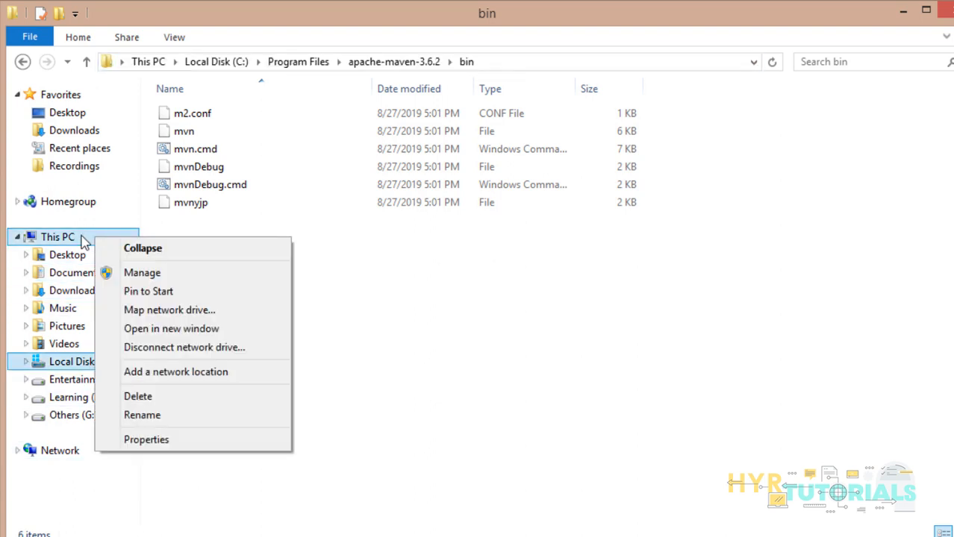
{"action": "mouse_move", "coordinate": [146, 438]}
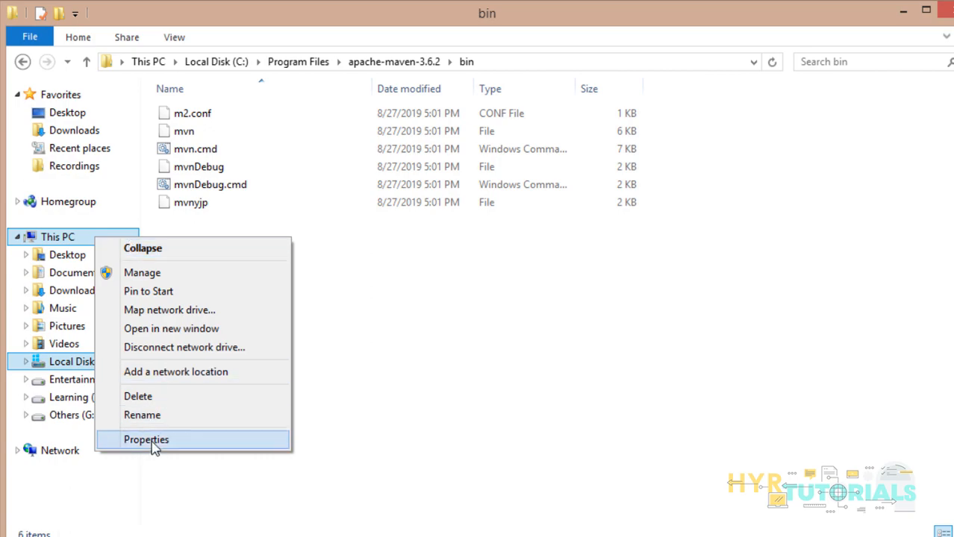
{"action": "left_click", "coordinate": [146, 439]}
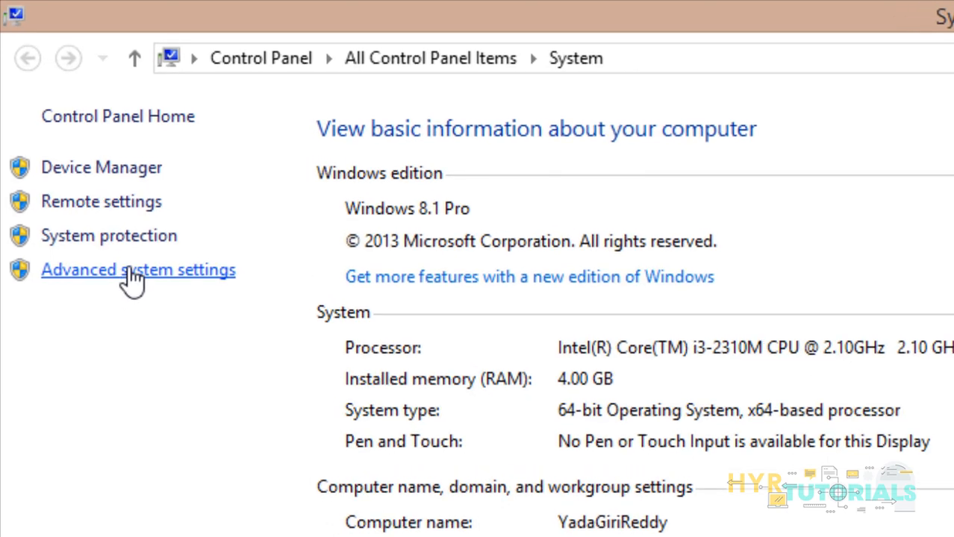
Append ';C:\Program Files\apache-maven-3.6.2\bin' to the system Path variable and confirm.
{"action": "left_click", "coordinate": [138, 269]}
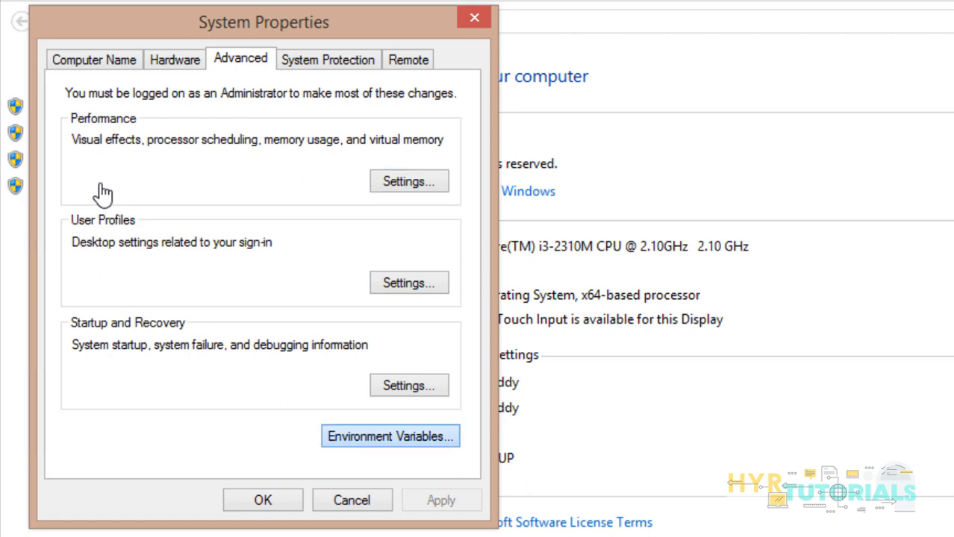
{"action": "left_click", "coordinate": [390, 435]}
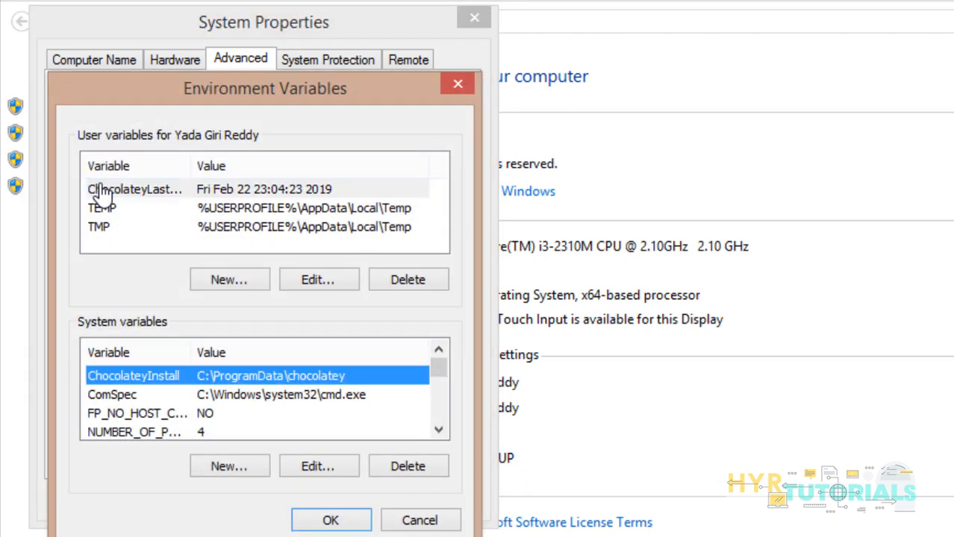
{"action": "scroll", "scroll_direction": "down", "scroll_amount": 3}
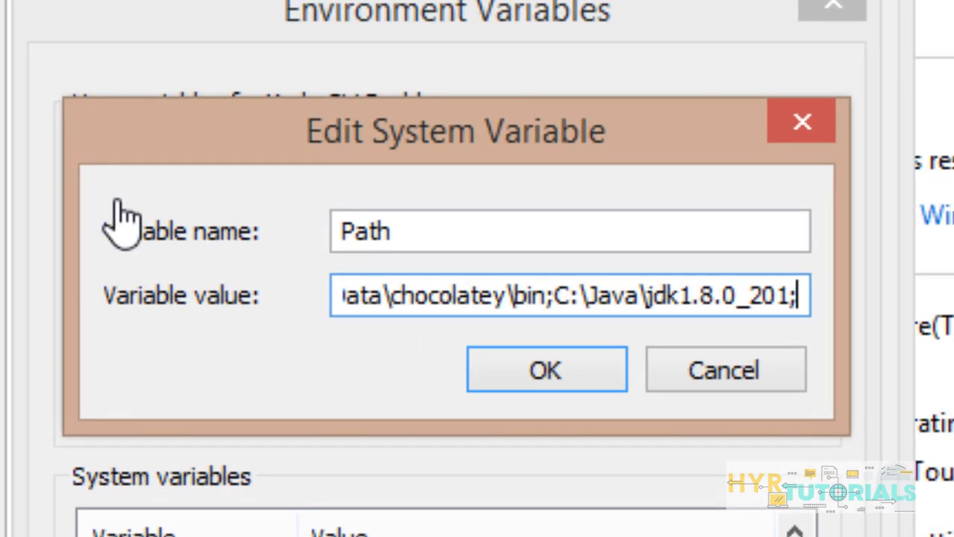
{"action": "type", "text": ";C:\\Program Files\\apache-maven-3.6.2\\bin"}
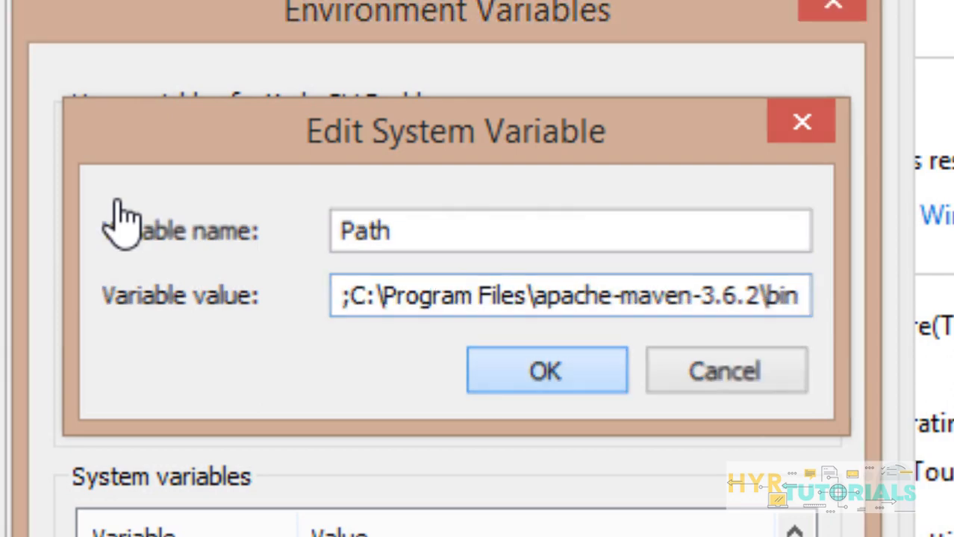
{"action": "left_click", "coordinate": [546, 370]}
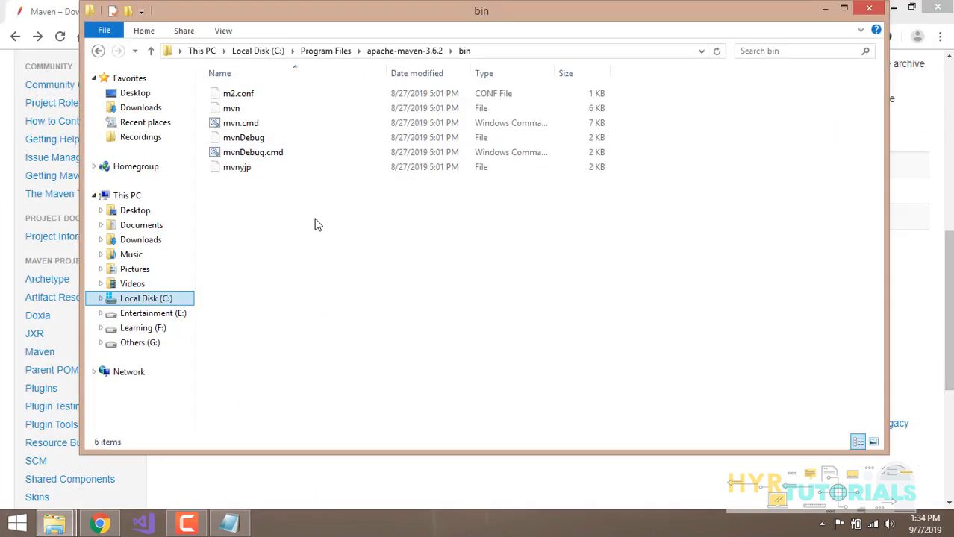
{"action": "mouse_move", "coordinate": [352, 231]}
{"action": "type", "text": "mvn -"}
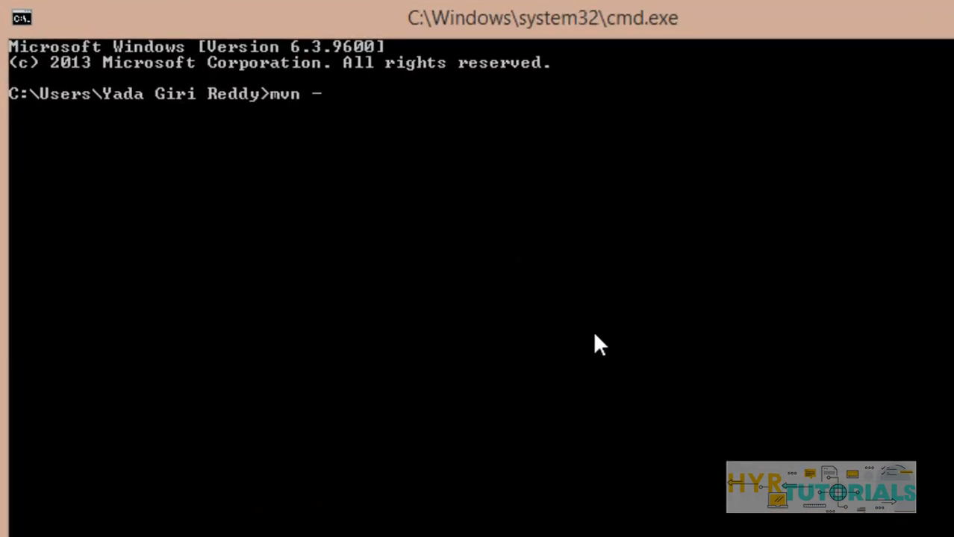
Run 'mvn -version' in cmd to confirm Apache Maven 3.6.2 is installed.
{"action": "type", "text": "version"}
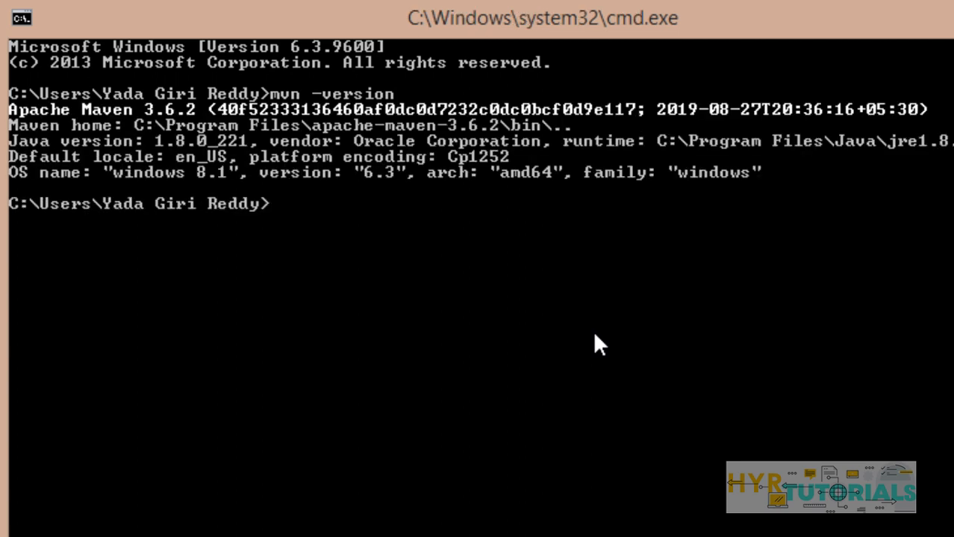
{"action": "mouse_move", "coordinate": [206, 141]}
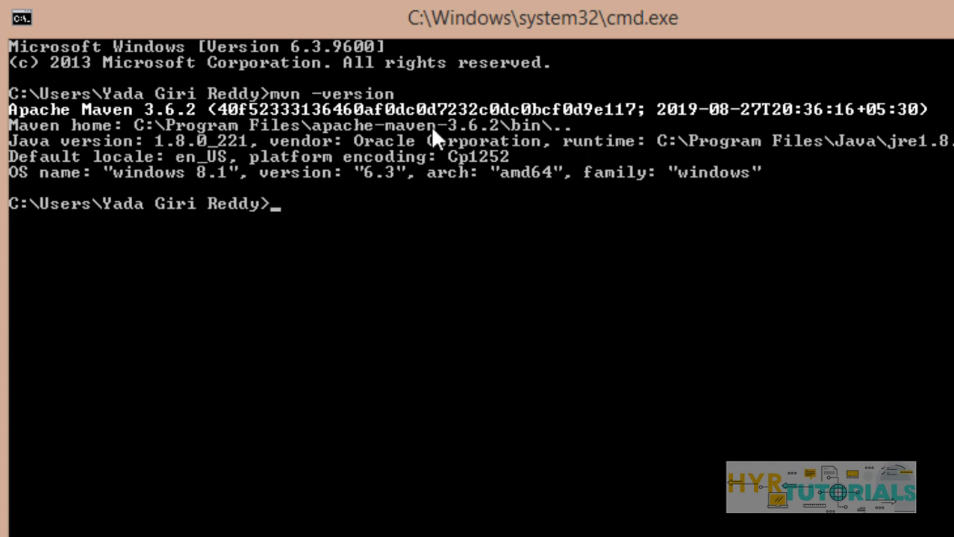
{"action": "mouse_move", "coordinate": [445, 134]}
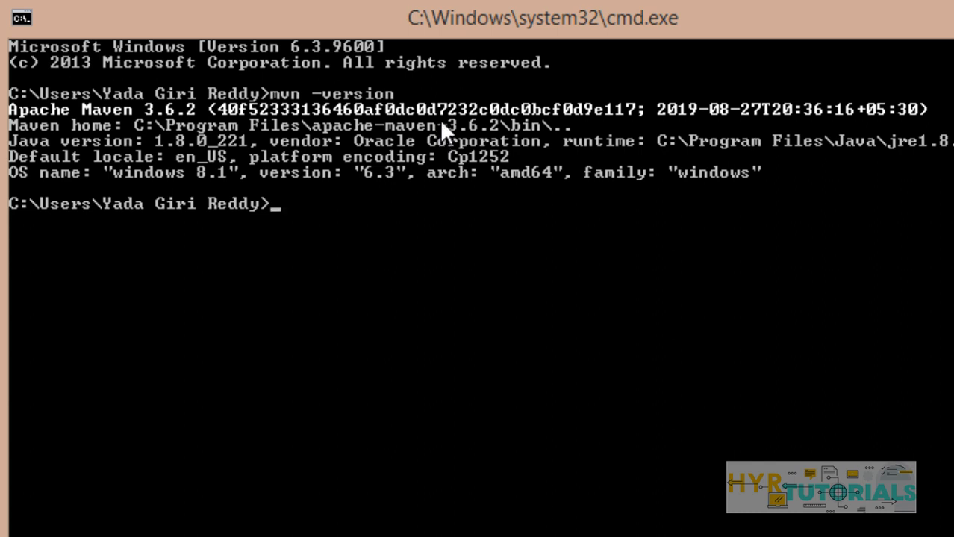
{"action": "mouse_move", "coordinate": [798, 45]}
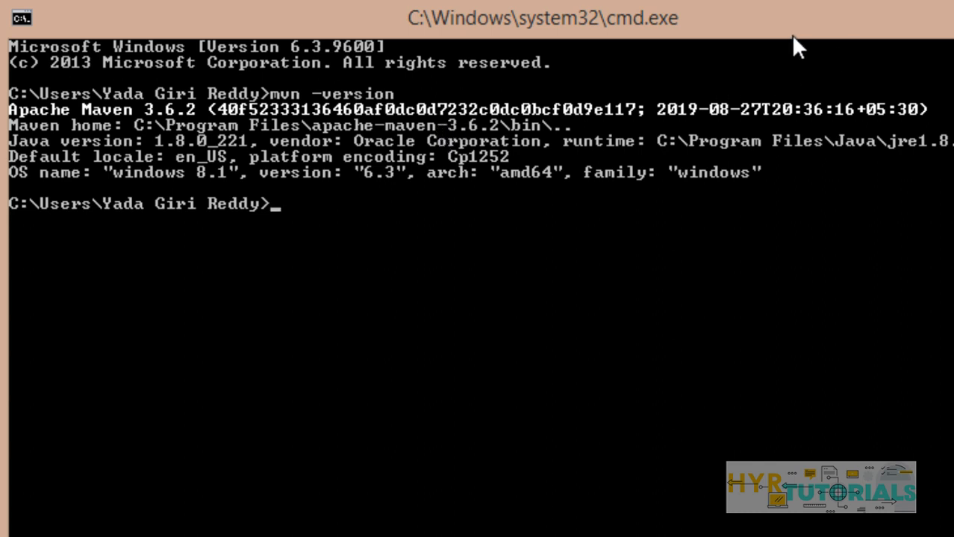